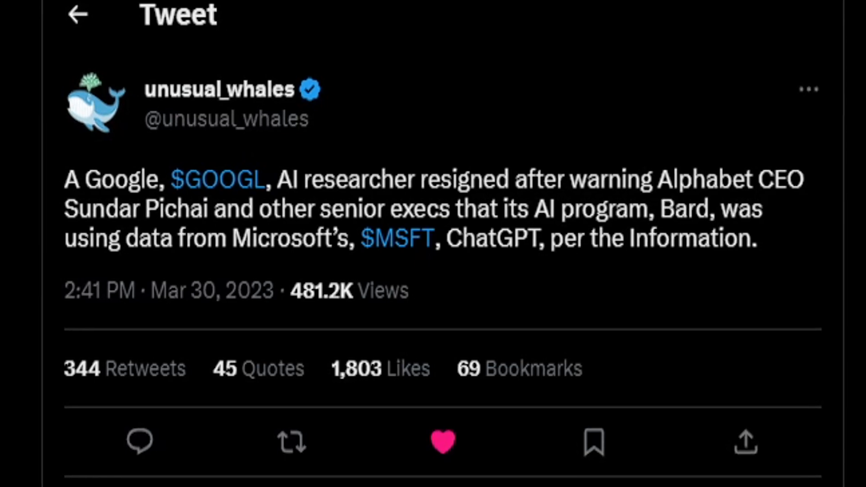
Scroll past the Google Bard resignation tweet toward the Cointelegraph AI-pause article.
scroll("down", 3)
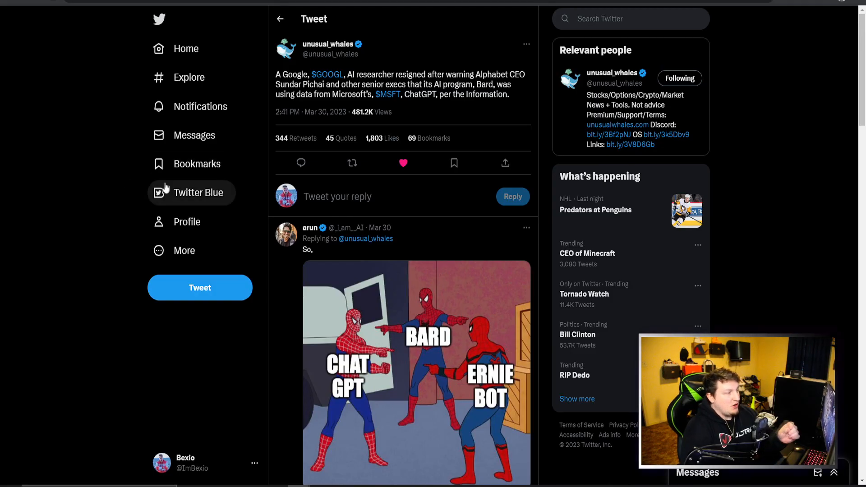
scroll("down", 3)
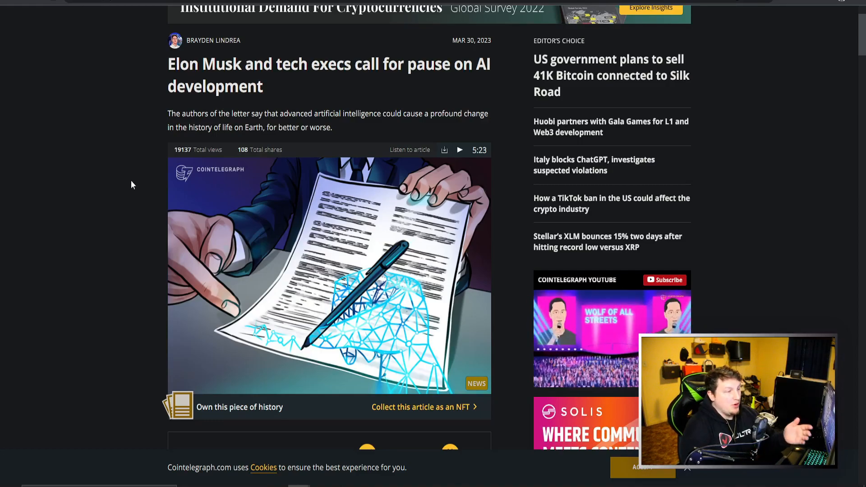
Scroll past the header image to the highlighted six-month pause beyond GPT-4 paragraph.
scroll("down", 3)
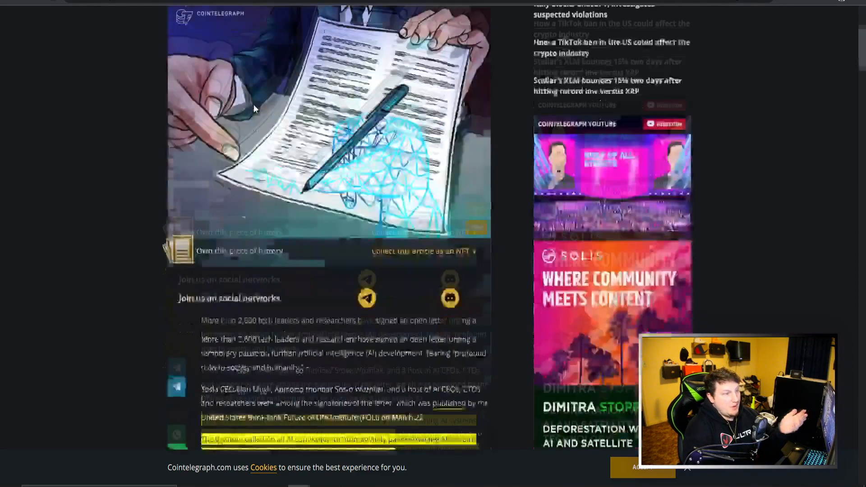
scroll("down", 3)
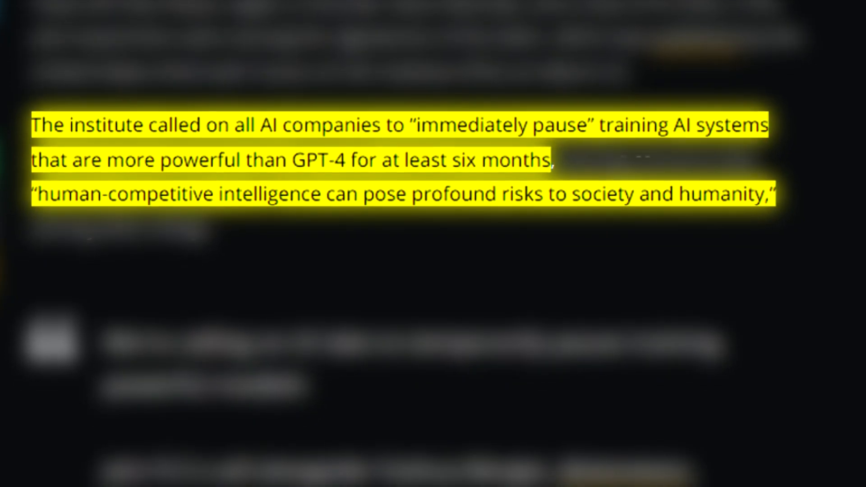
scroll("down", 3)
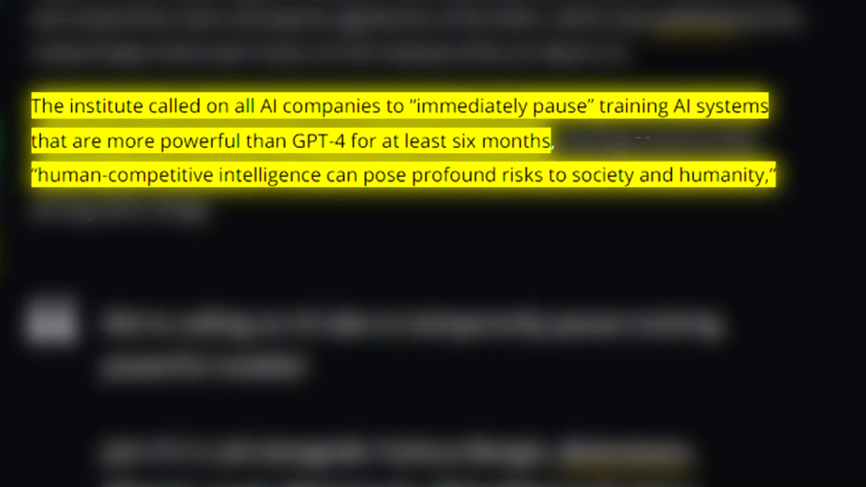
scroll("down", 3)
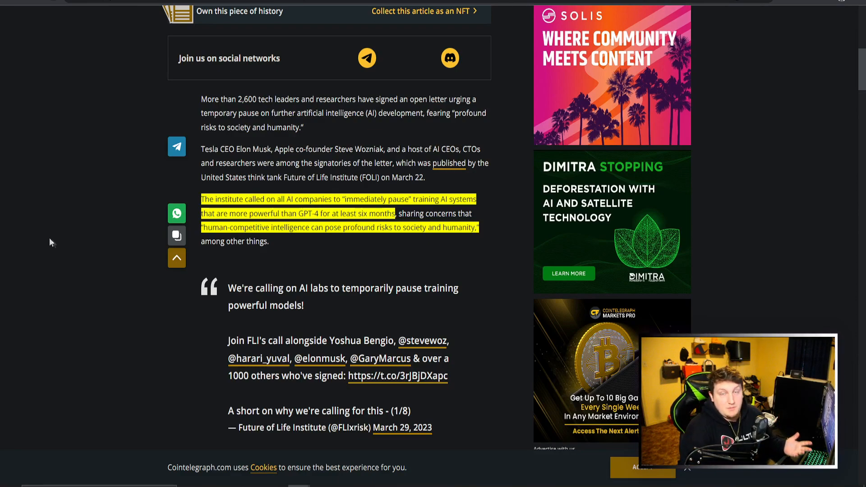
mouse_move(65, 245)
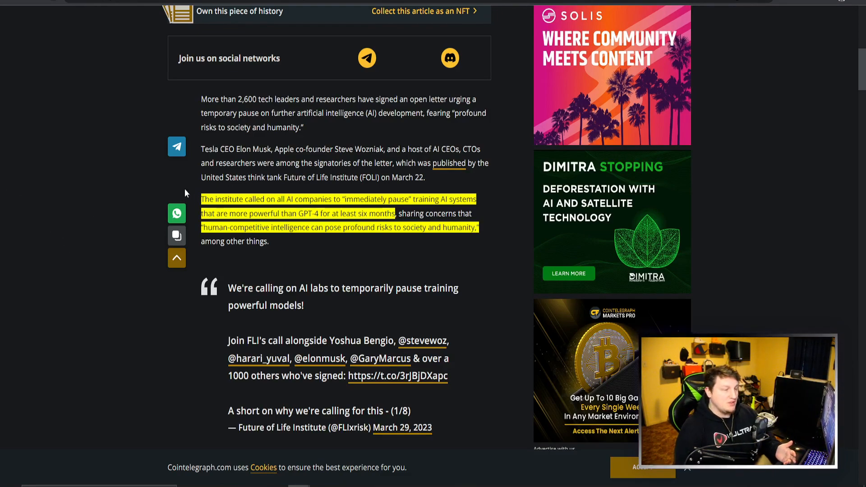
Scroll past the embedded tweets to the highlighted propaganda-and-jobs concerns paragraph.
scroll("down", 3)
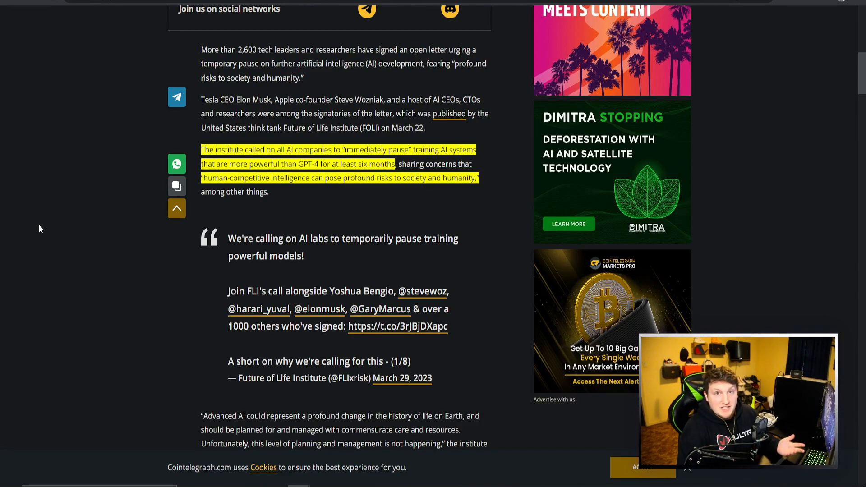
mouse_move(90, 218)
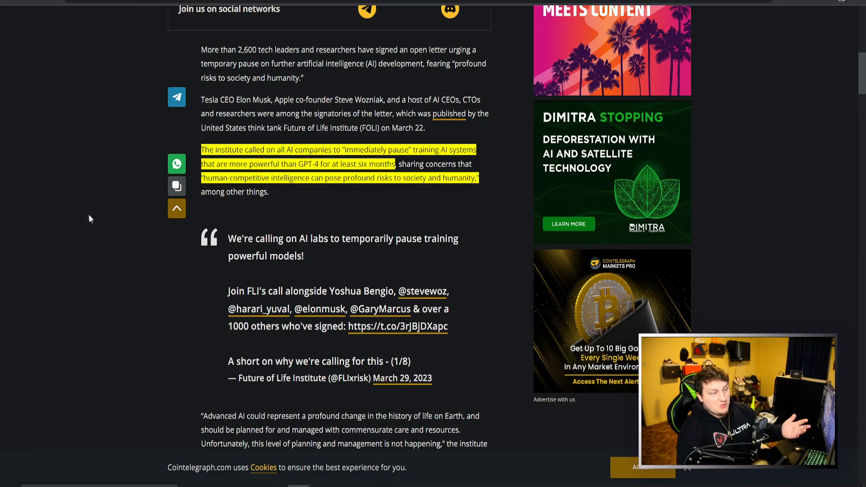
scroll("down", 3)
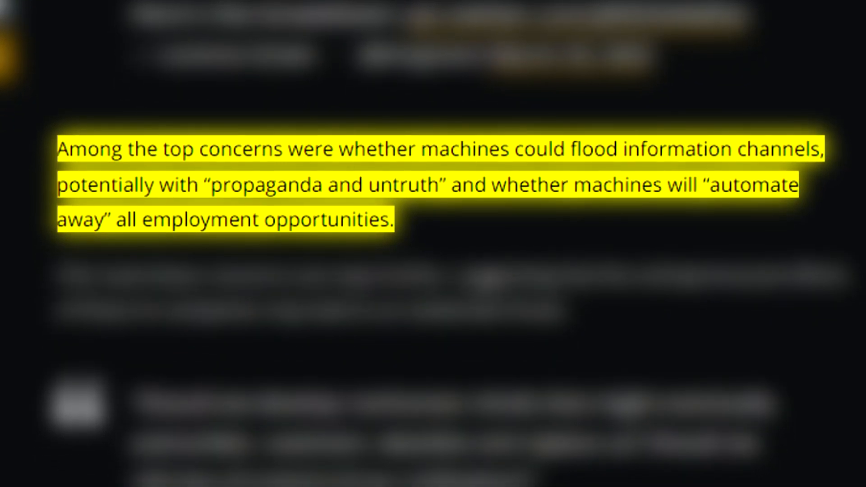
Select the phrase "propaganda and untruth" in the highlighted concerns paragraph.
scroll("down", 3)
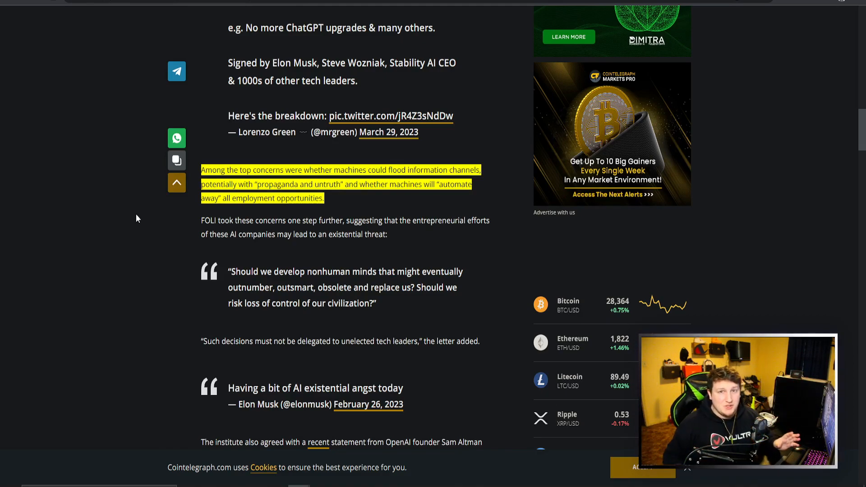
mouse_move(157, 224)
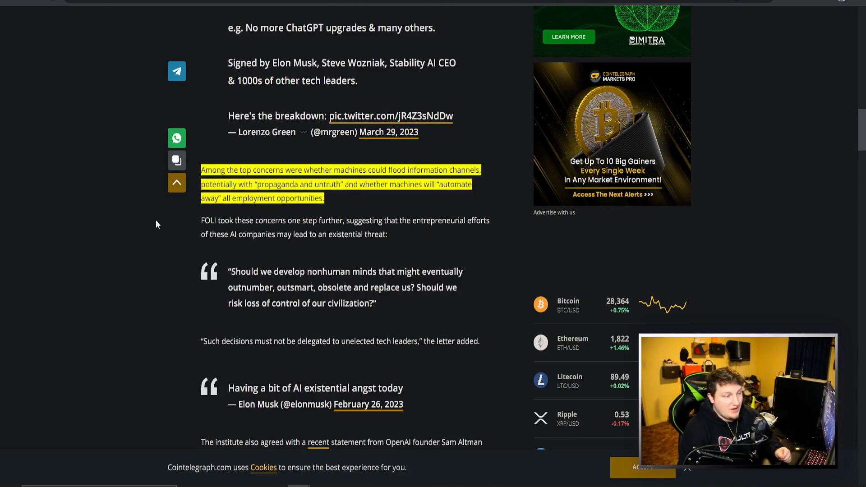
left_click_drag(245, 184, 347, 184)
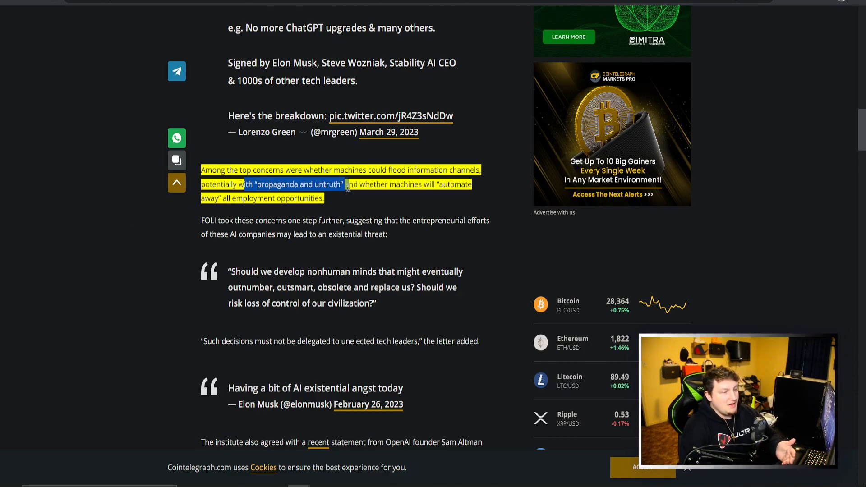